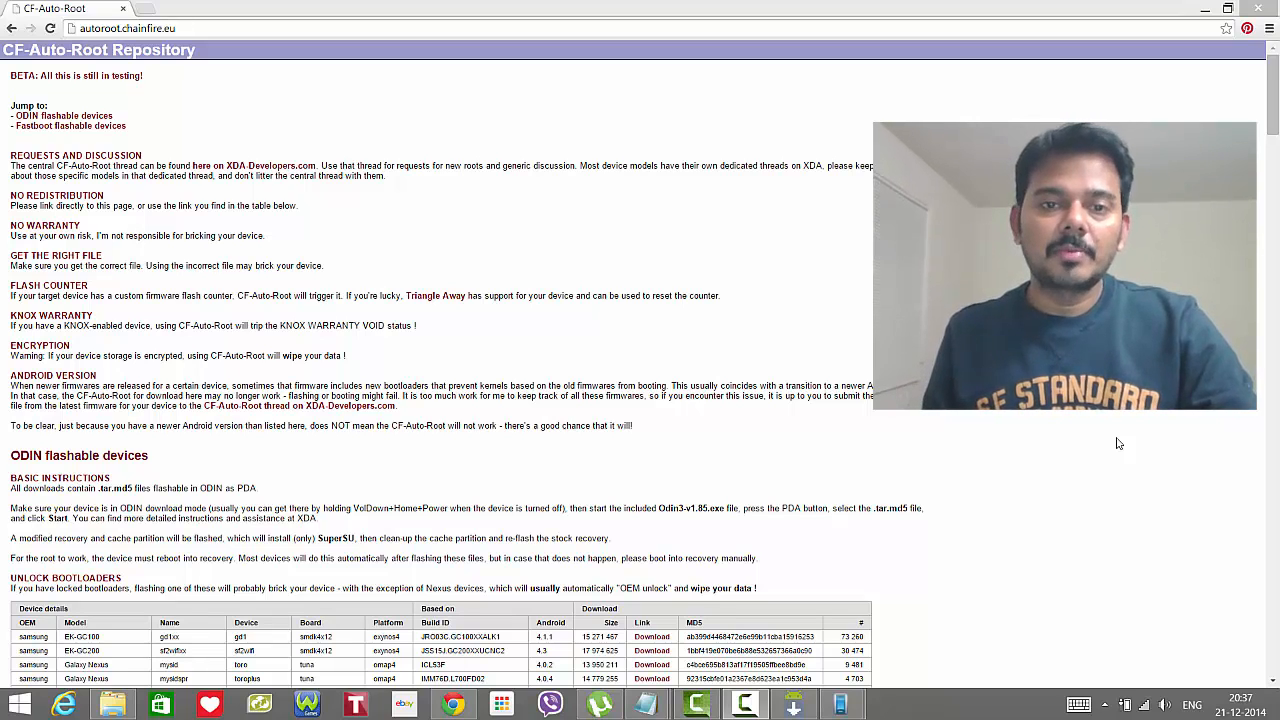
pyautogui.moveTo(760, 352)
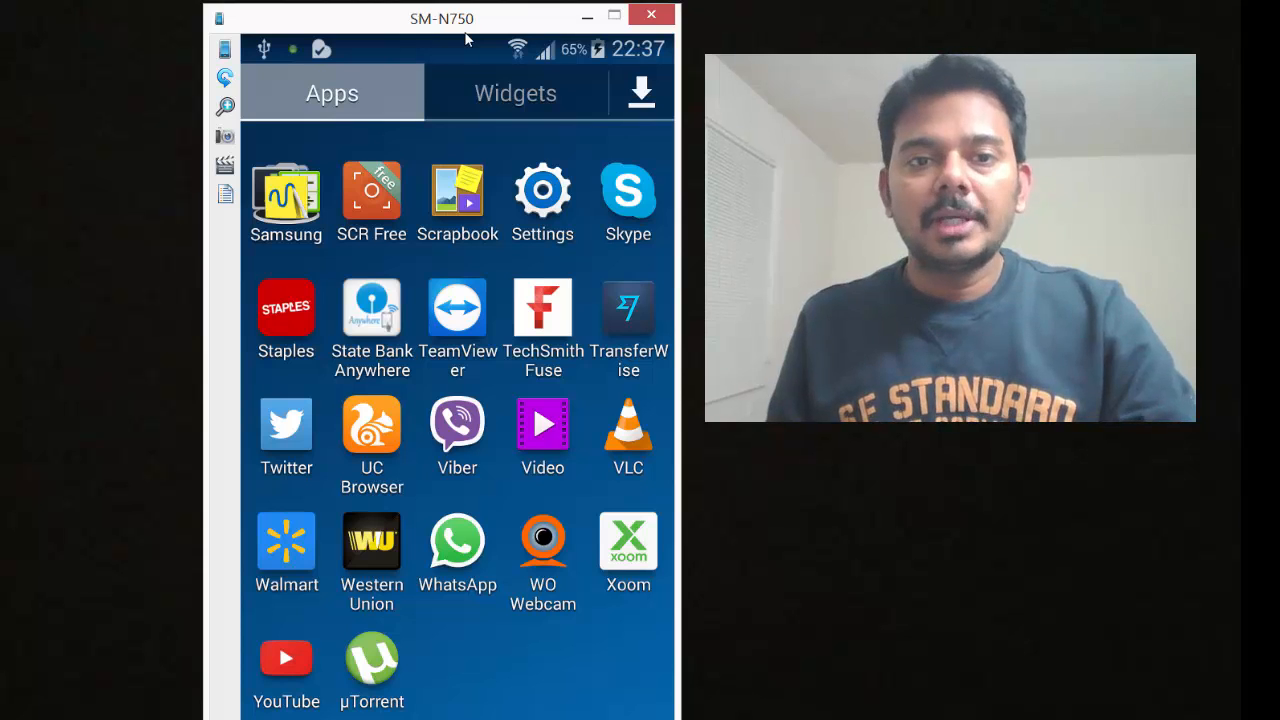
pyautogui.moveTo(388, 234)
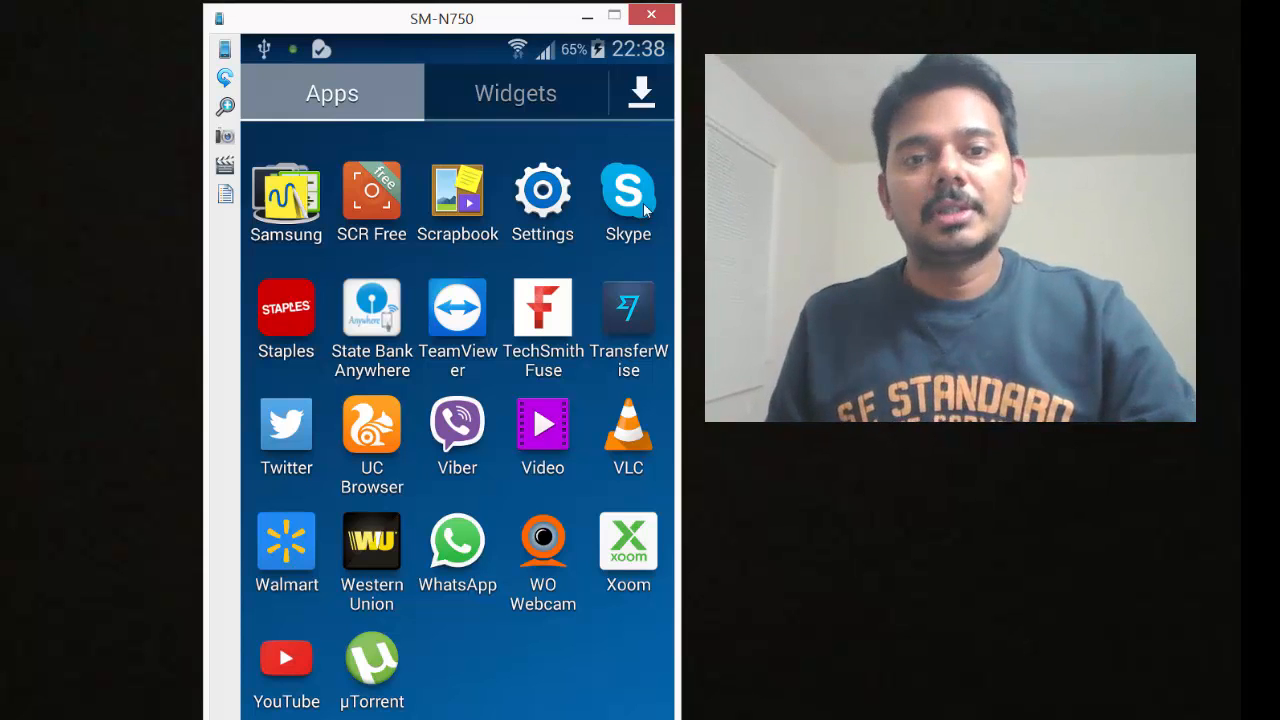
pyautogui.moveTo(572, 206)
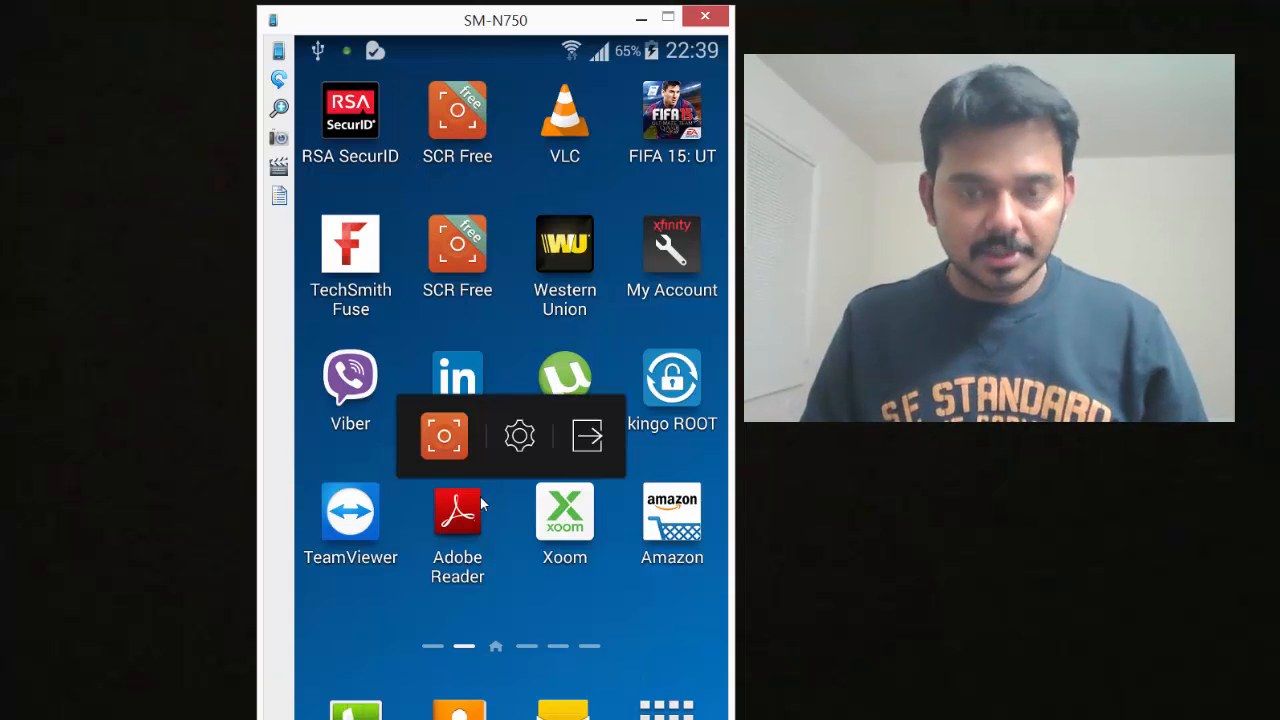
# Step: Start an SCR Free recording, bringing up the 'Root access is required' notice
pyautogui.click(444, 436)
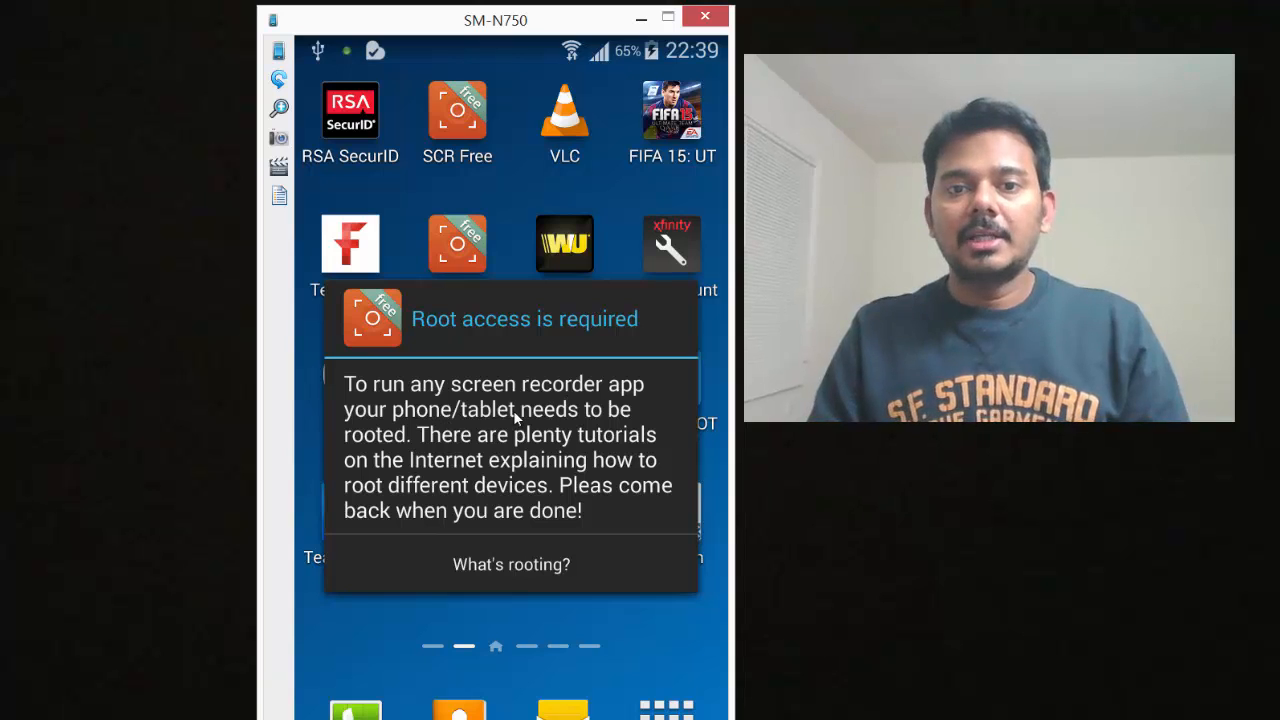
pyautogui.moveTo(458, 448)
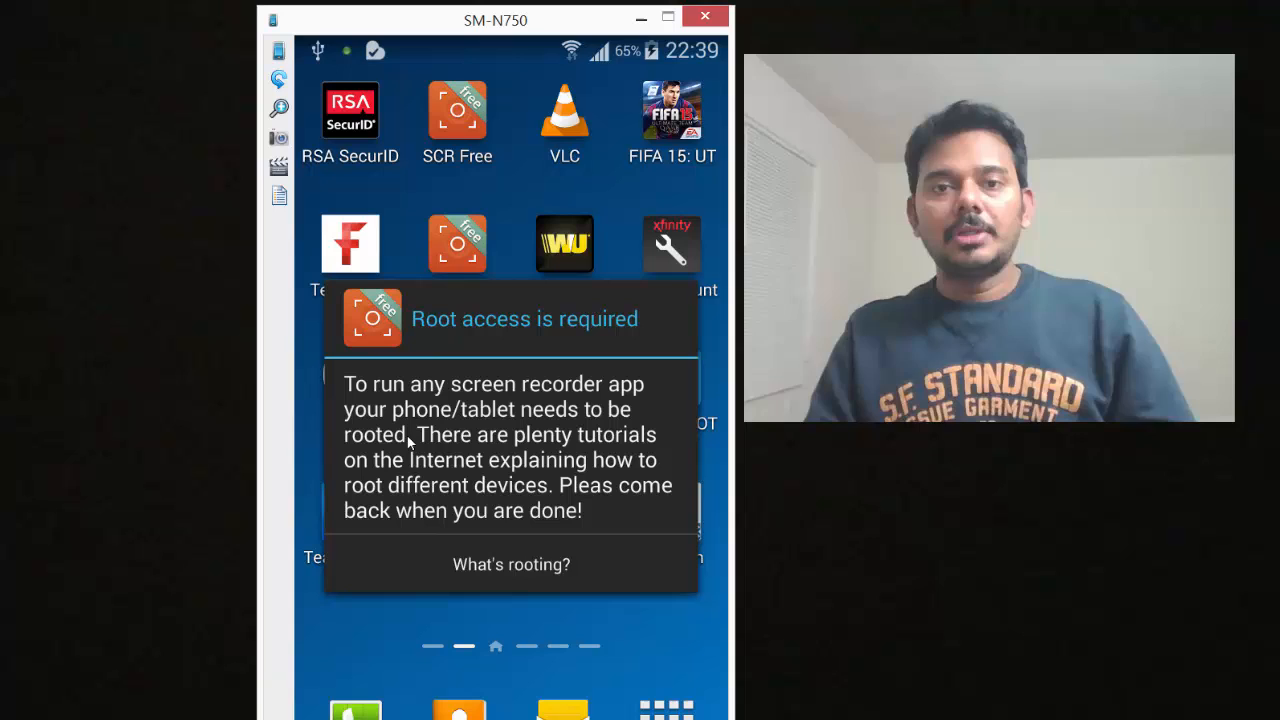
pyautogui.moveTo(546, 576)
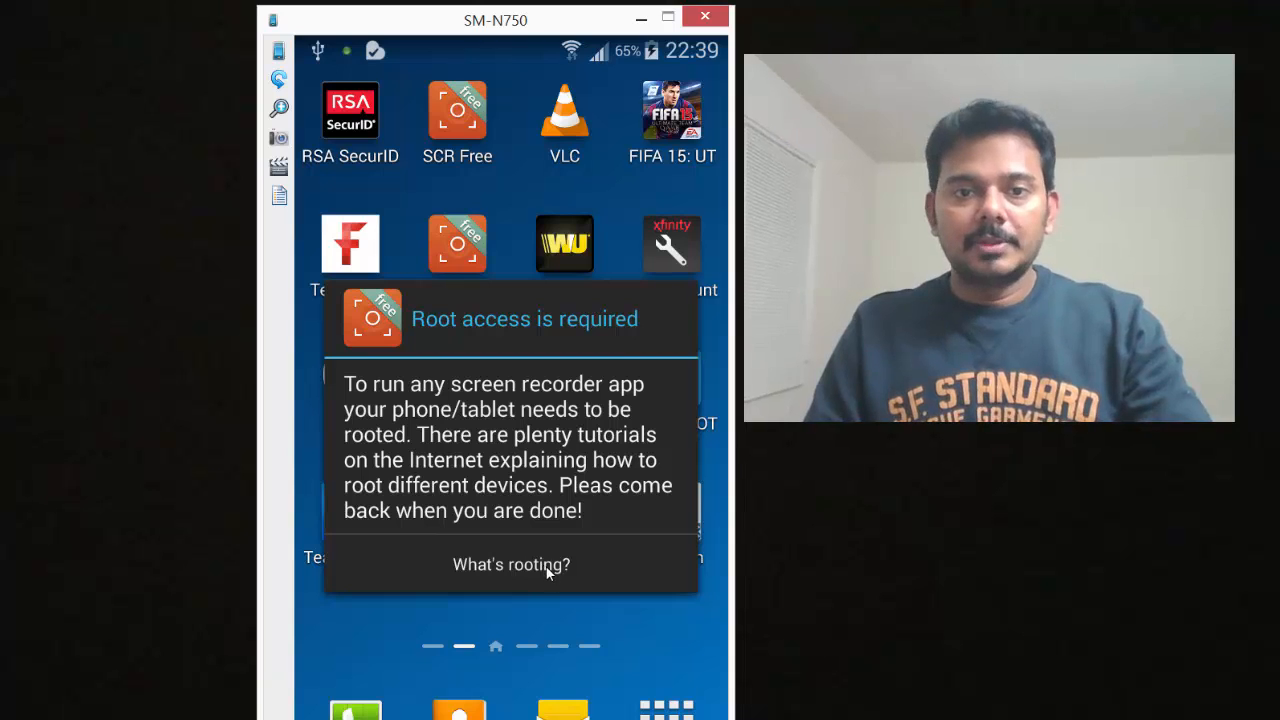
pyautogui.moveTo(672, 62)
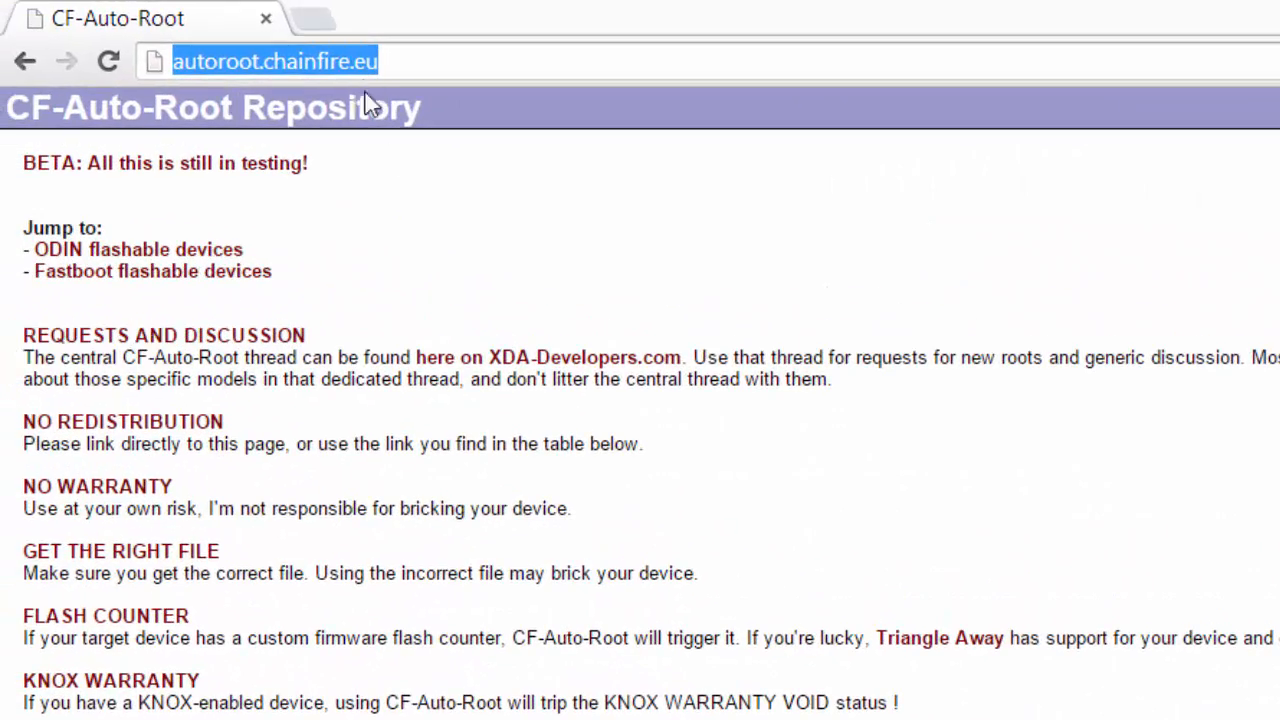
pyautogui.scroll(-3)
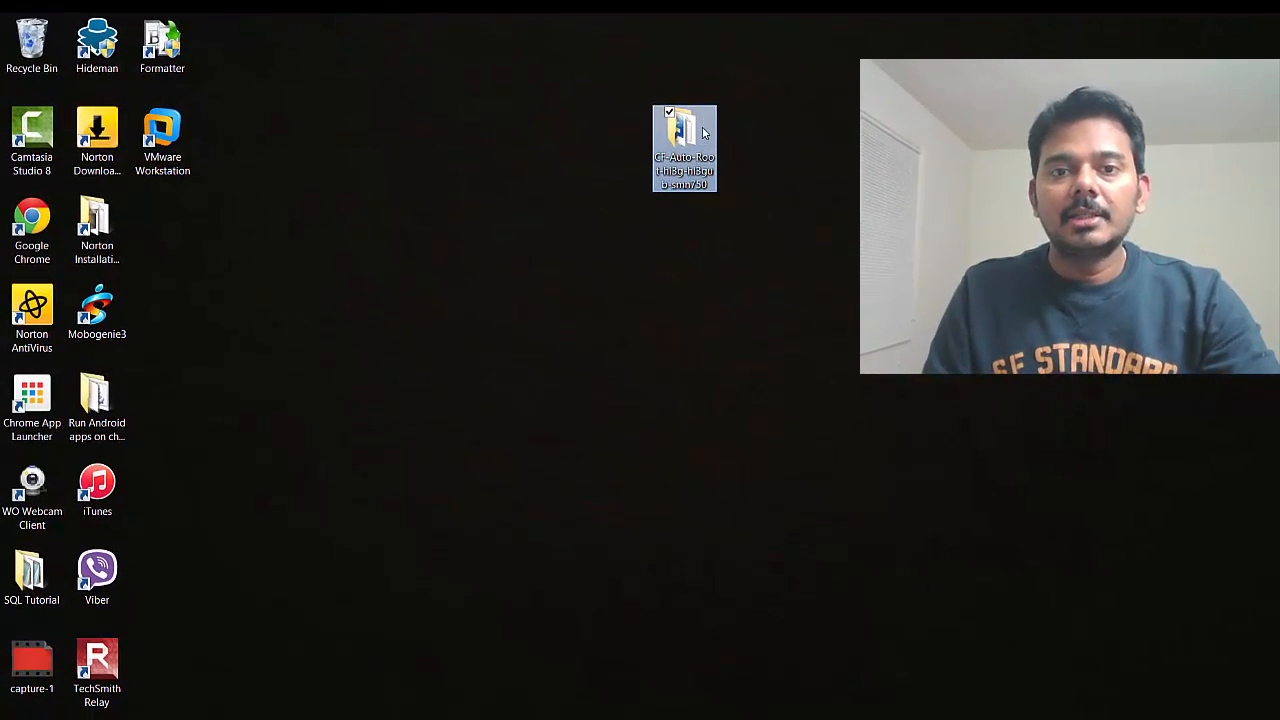
# Step: View the CF-Auto-Root-hl3gub-smn750 folder with Odin3 and the tar.md5, then minimize it to the desktop
pyautogui.doubleClick(684, 130)
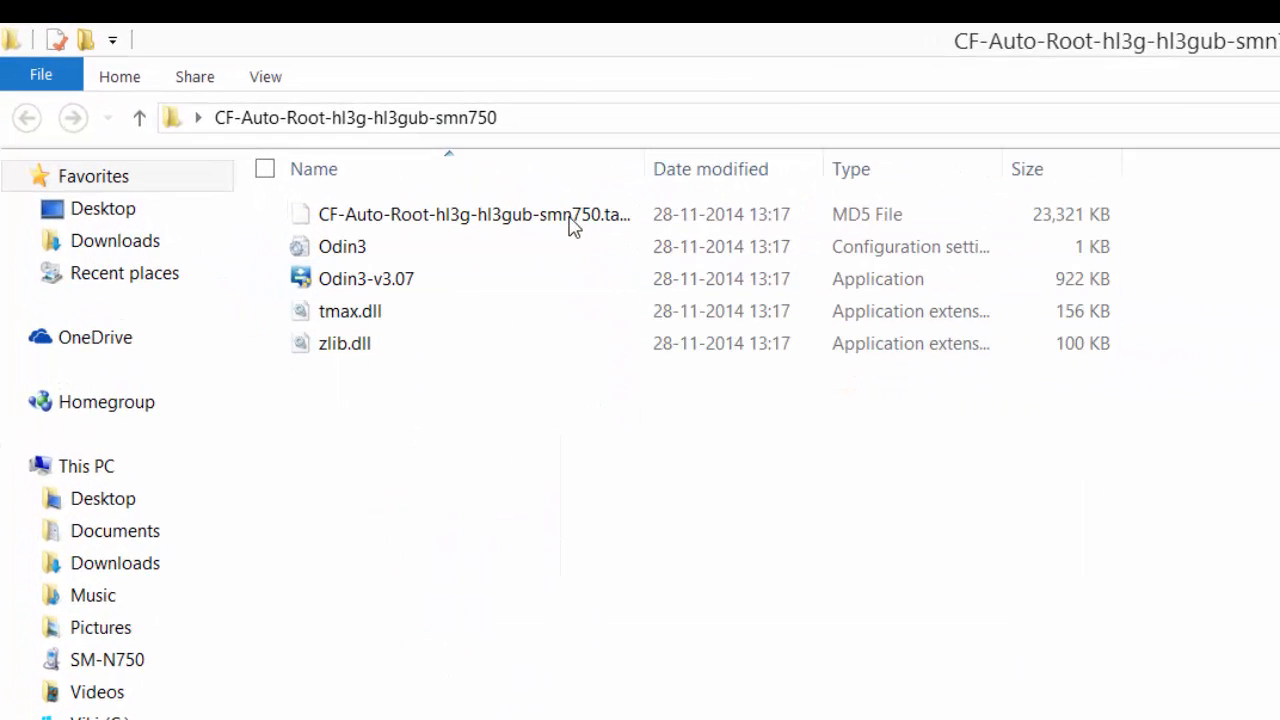
pyautogui.moveTo(652, 148)
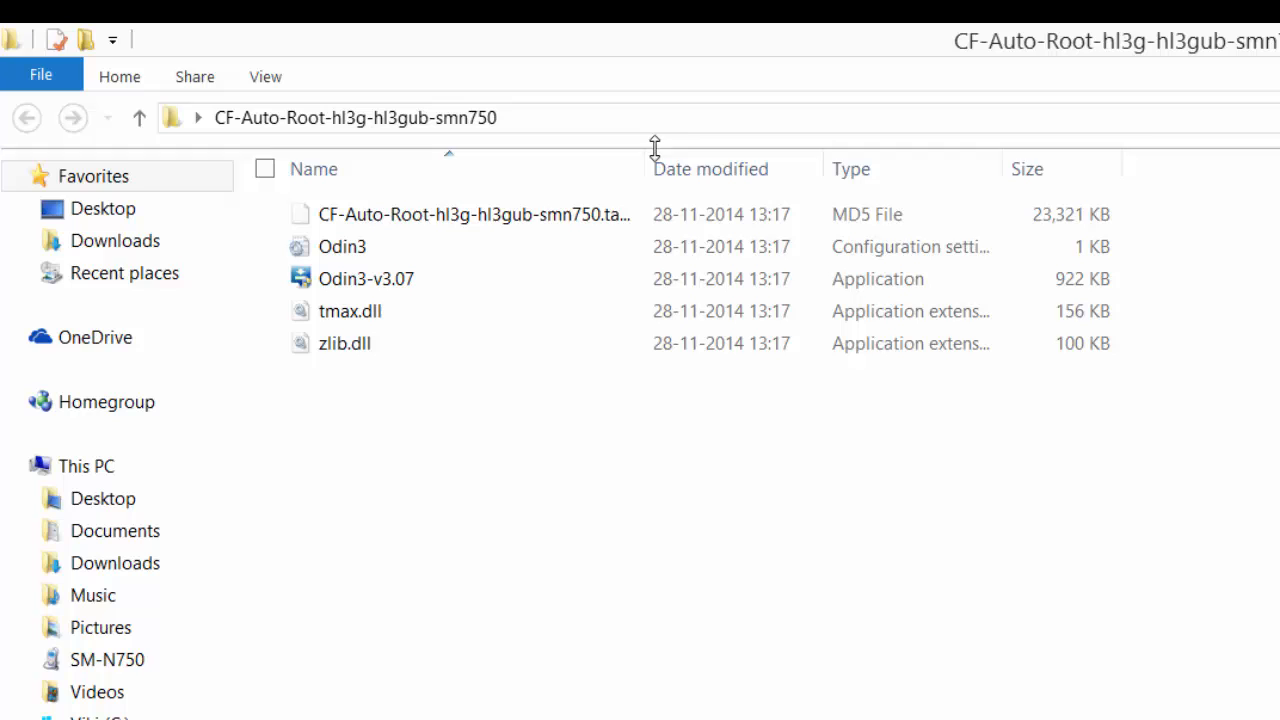
pyautogui.moveTo(326, 260)
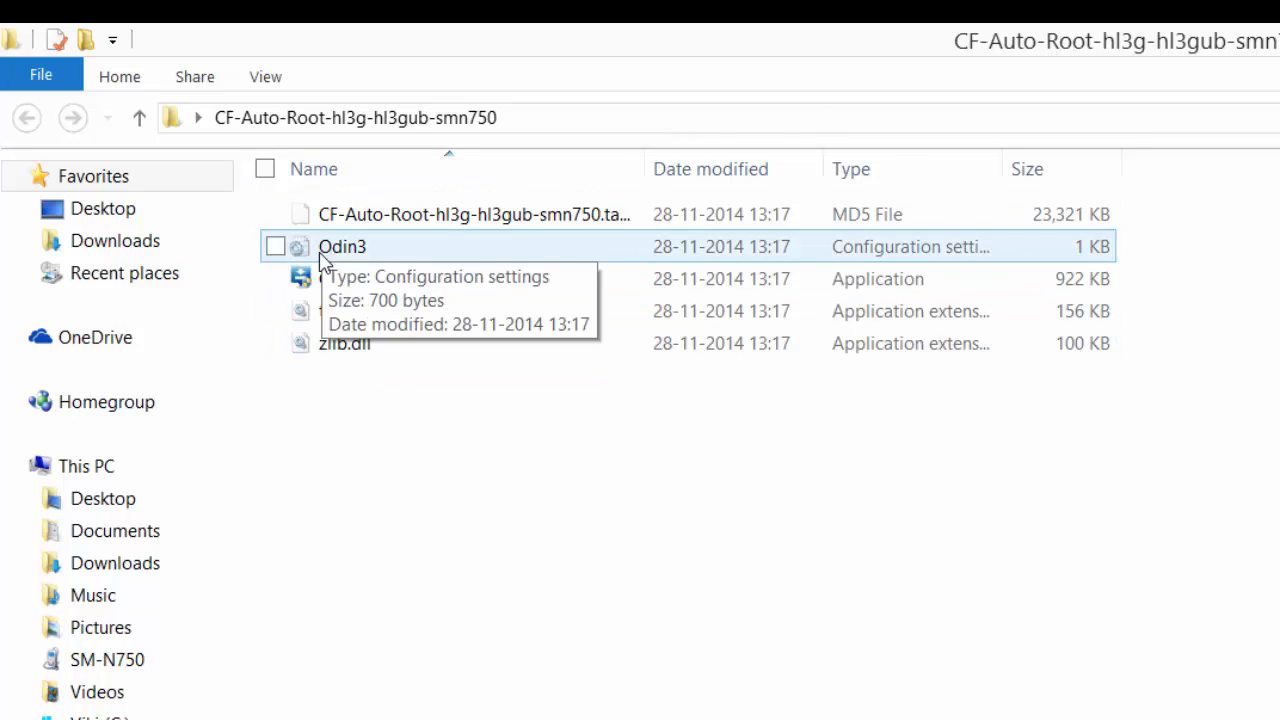
pyautogui.moveTo(468, 432)
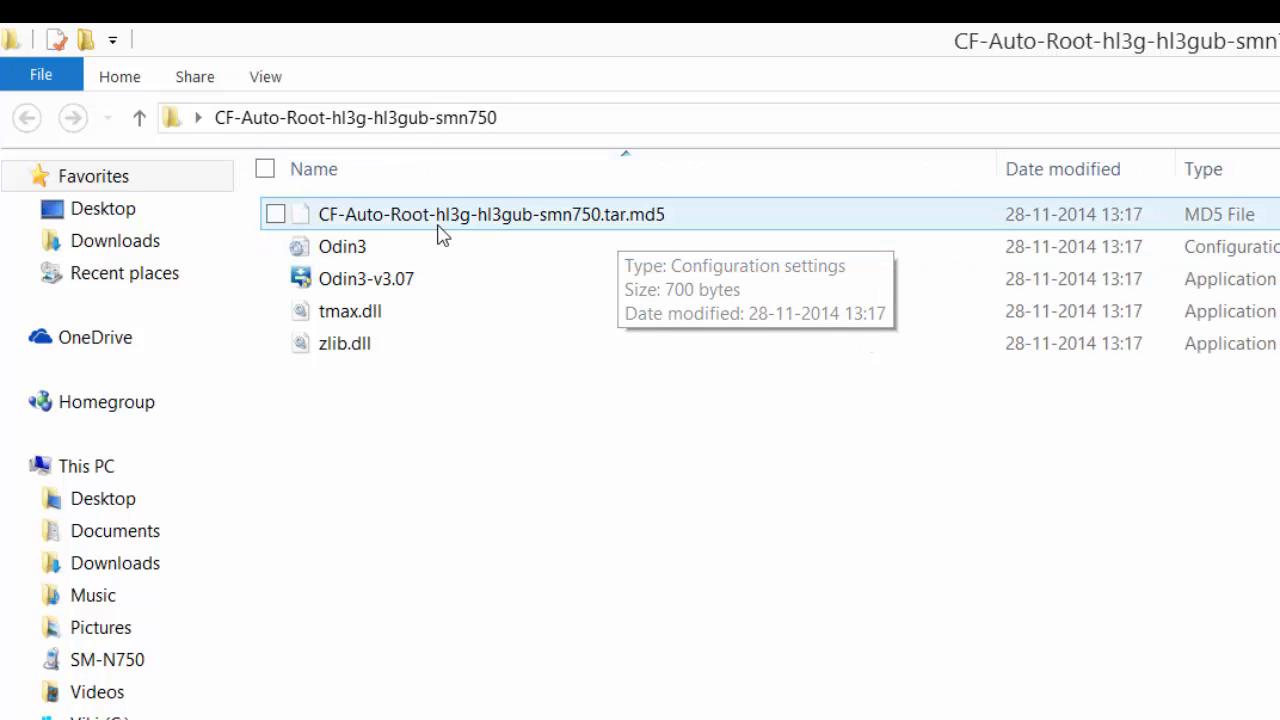
pyautogui.moveTo(408, 230)
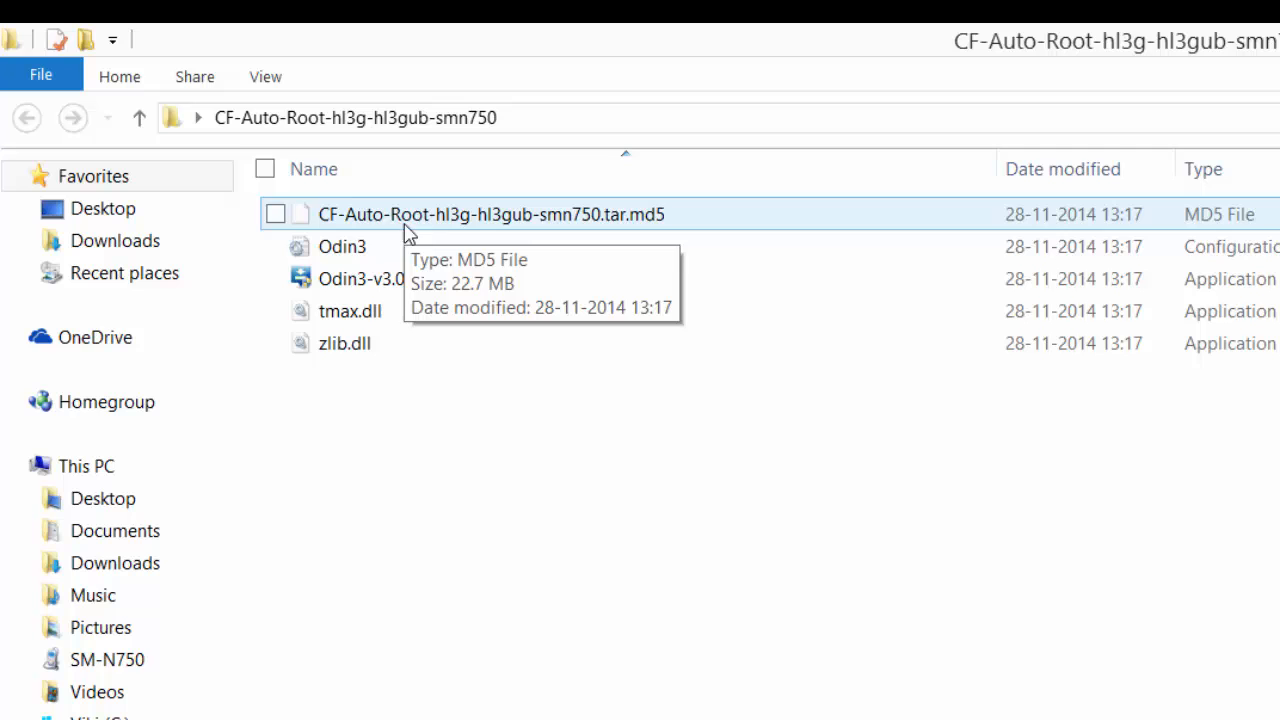
pyautogui.moveTo(472, 330)
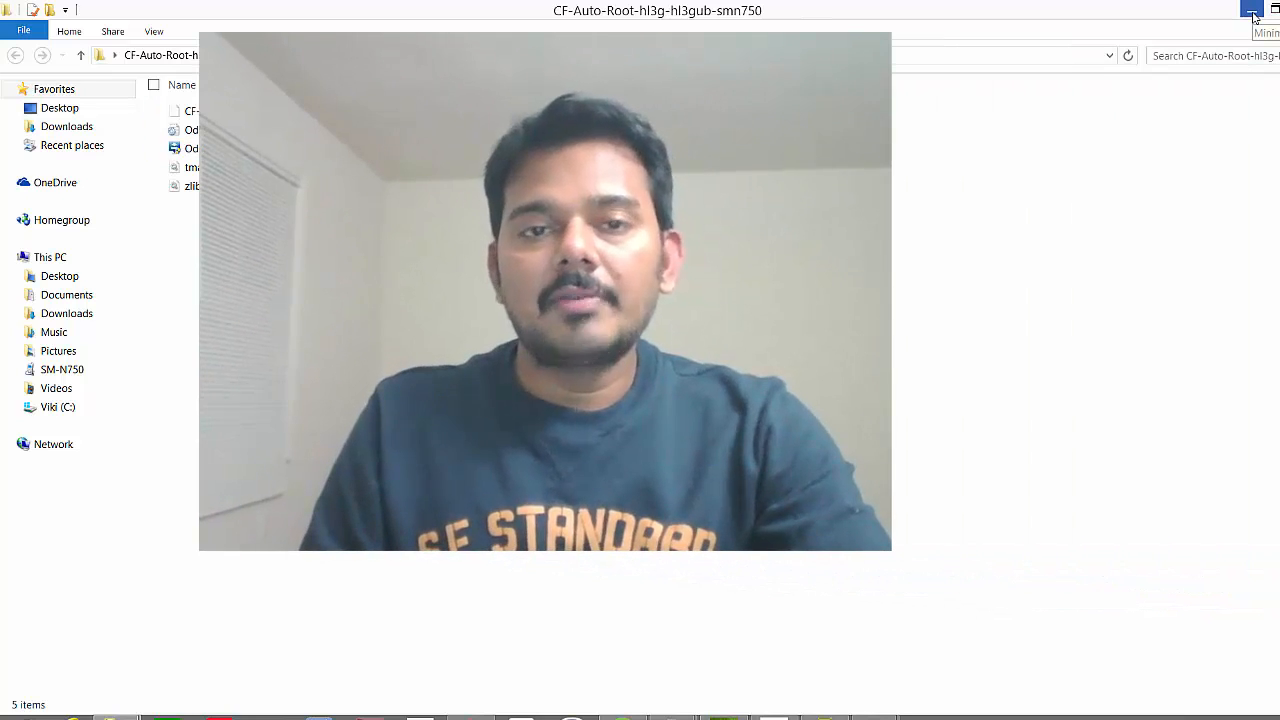
pyautogui.click(1248, 8)
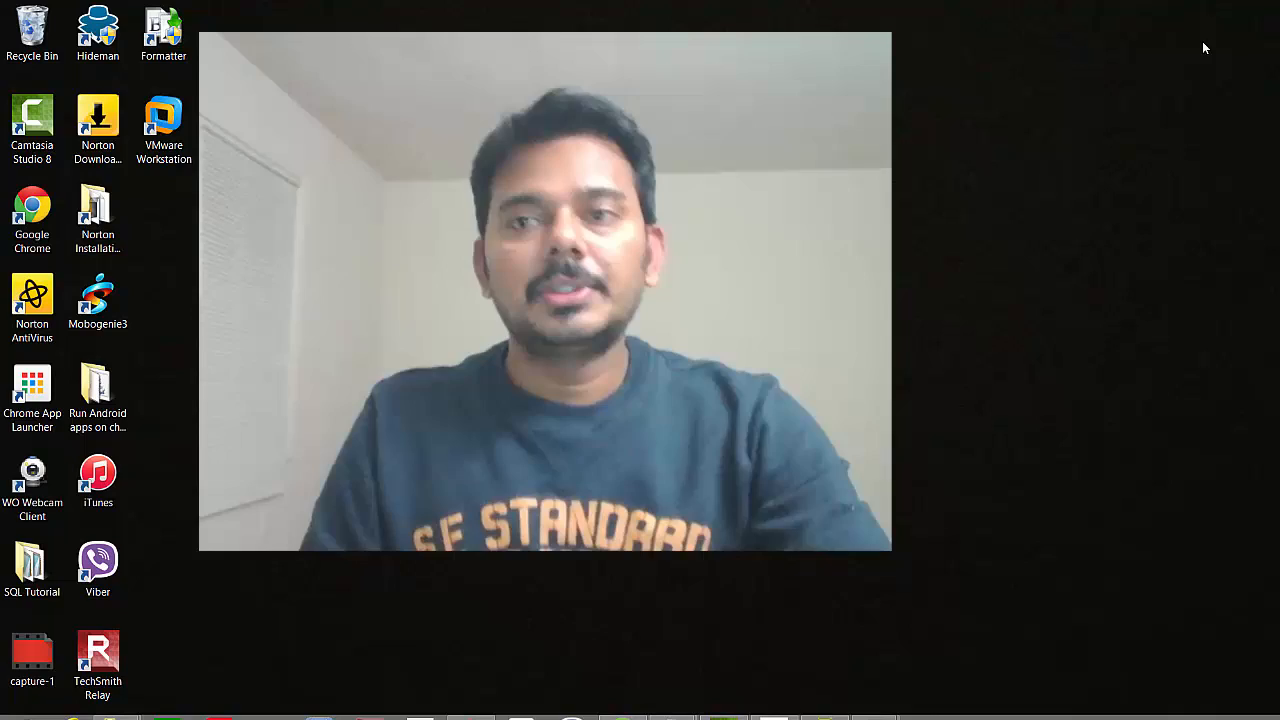